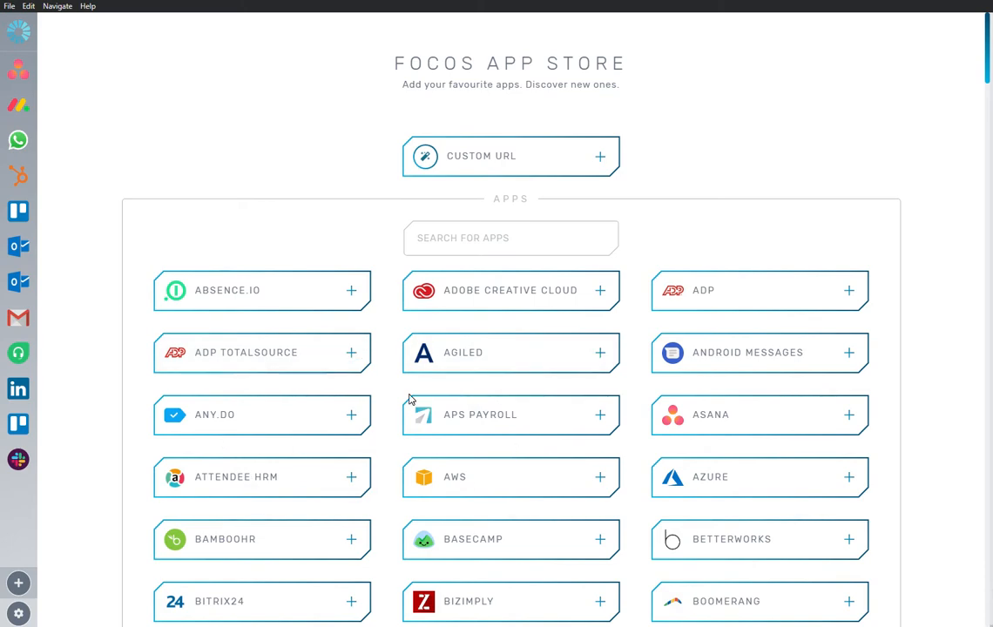
# - Search the Focos App Store for 'Agiled' to show only its entry
pyautogui.write('Agiled')
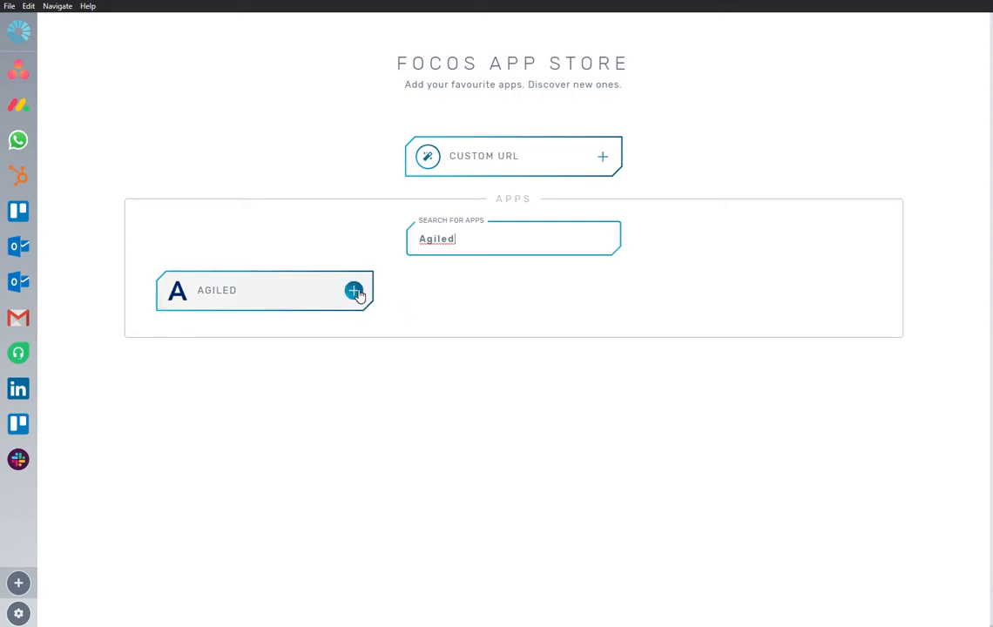
# - Add the Agiled app to the sidebar and open it to its Sign In page
pyautogui.click(353, 291)
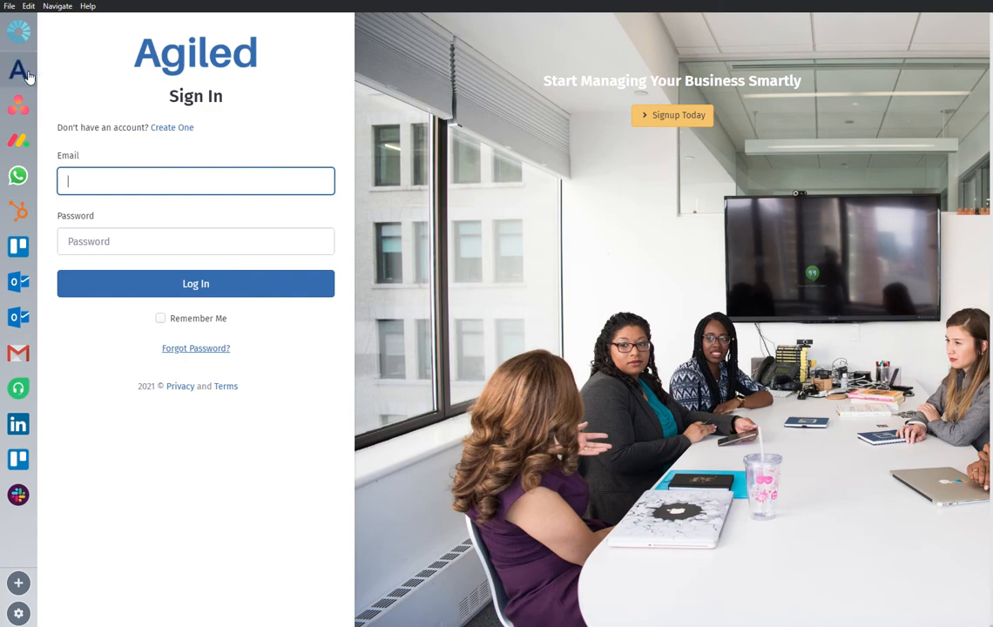
pyautogui.moveTo(18, 71)
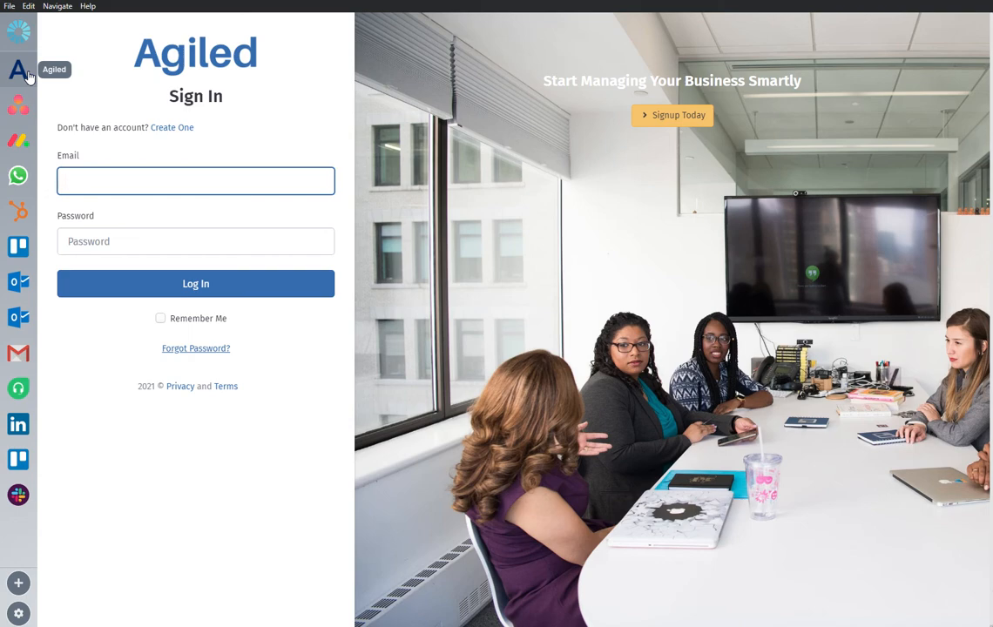
pyautogui.click(195, 180)
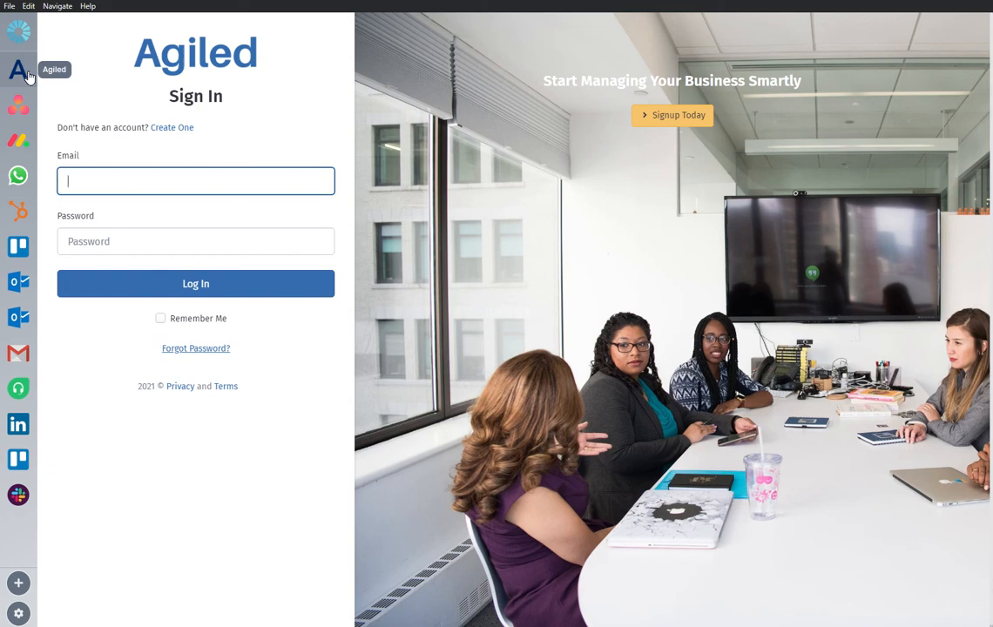
pyautogui.moveTo(113, 201)
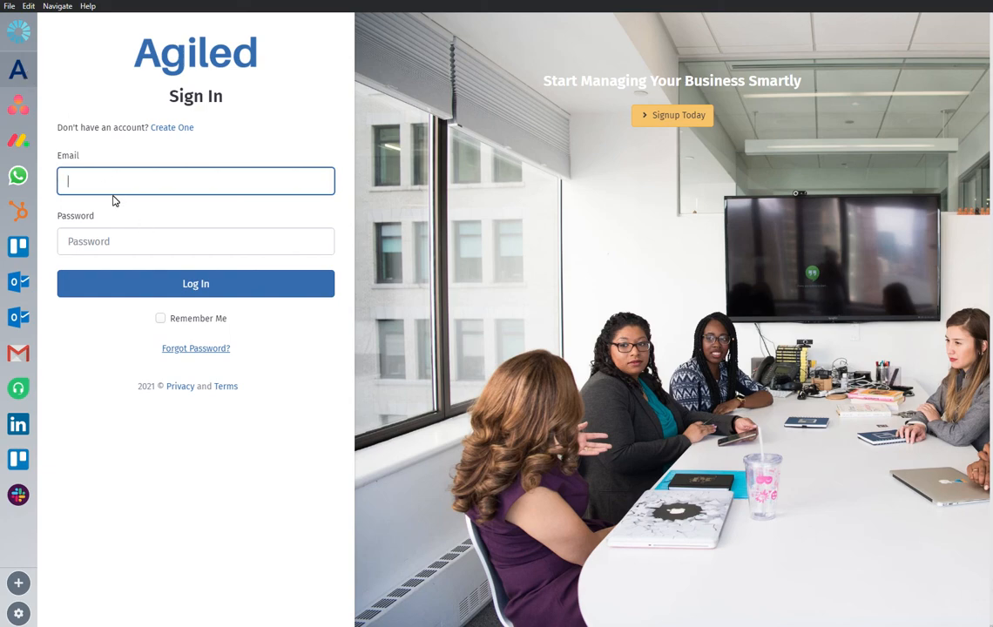